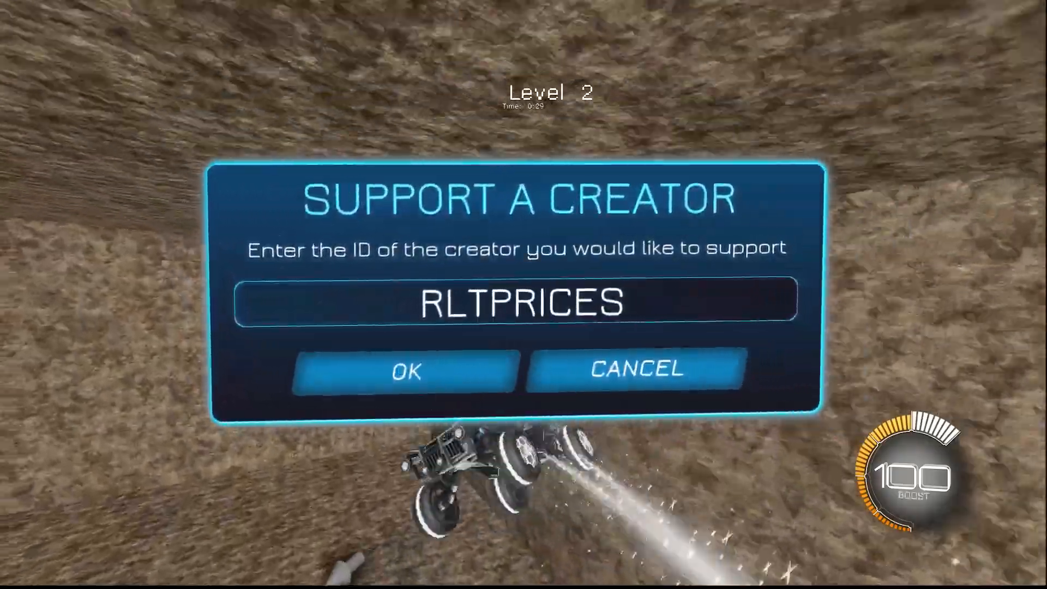
Step: Steer the car forward down the walled Level 2 dirt corridor with boost at full
click(406, 371)
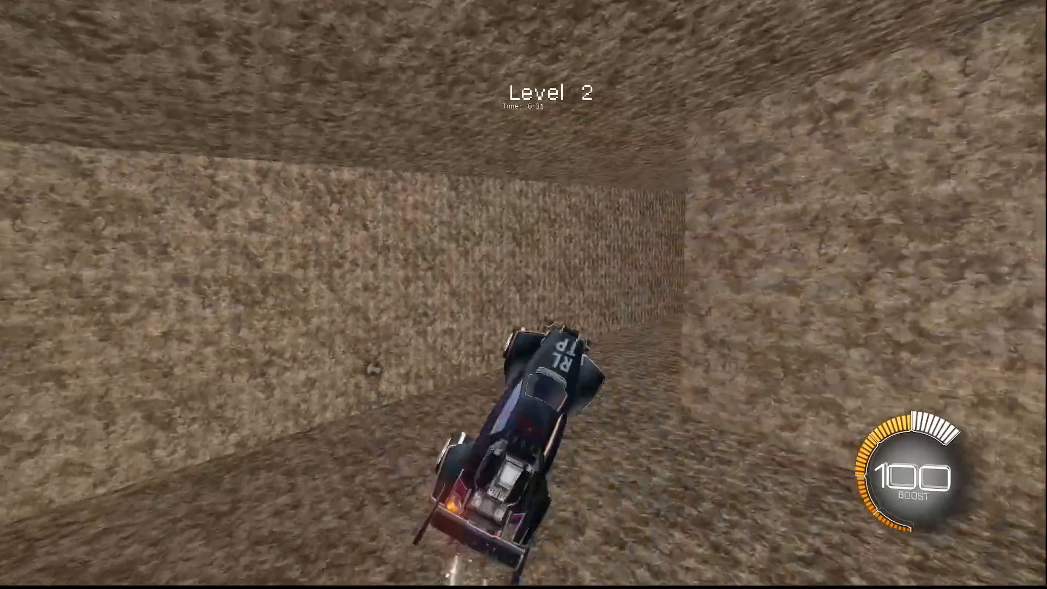